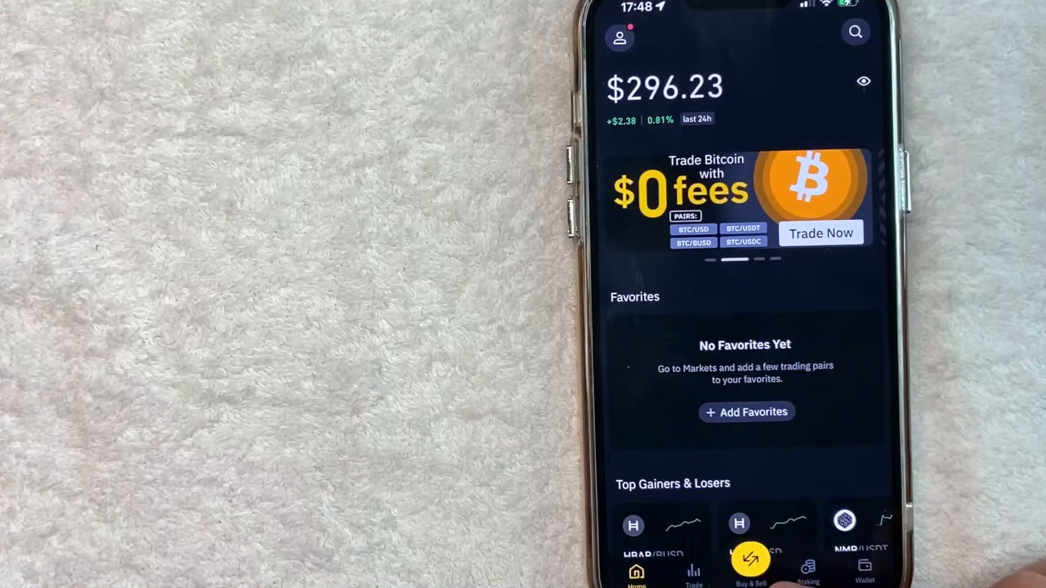
Open Buy & Sell from the home screen to start an Ethereum purchase.
{"action": "left_click", "coordinate": [750, 564]}
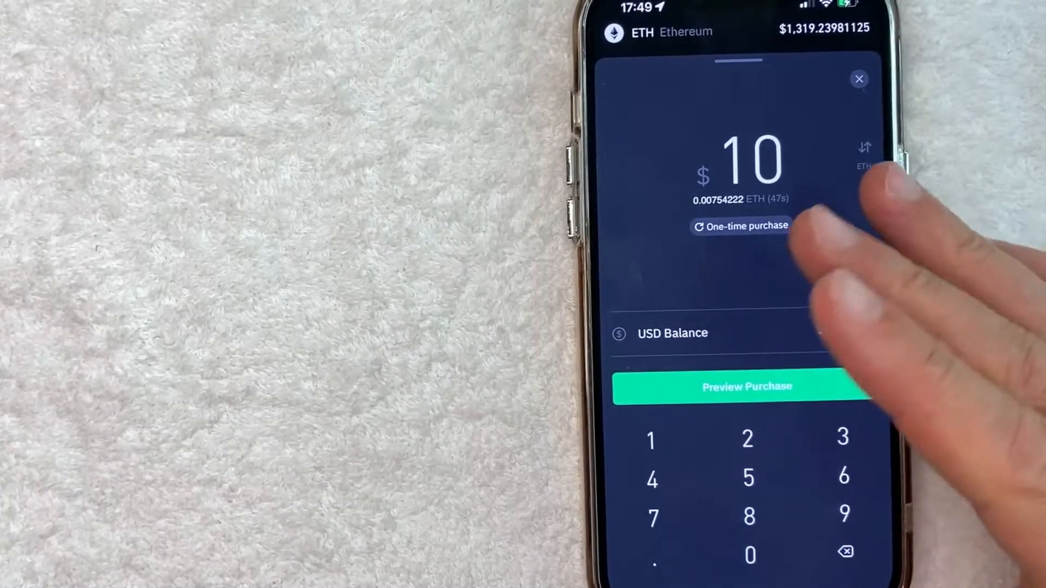
{"action": "mouse_move", "coordinate": [800, 321]}
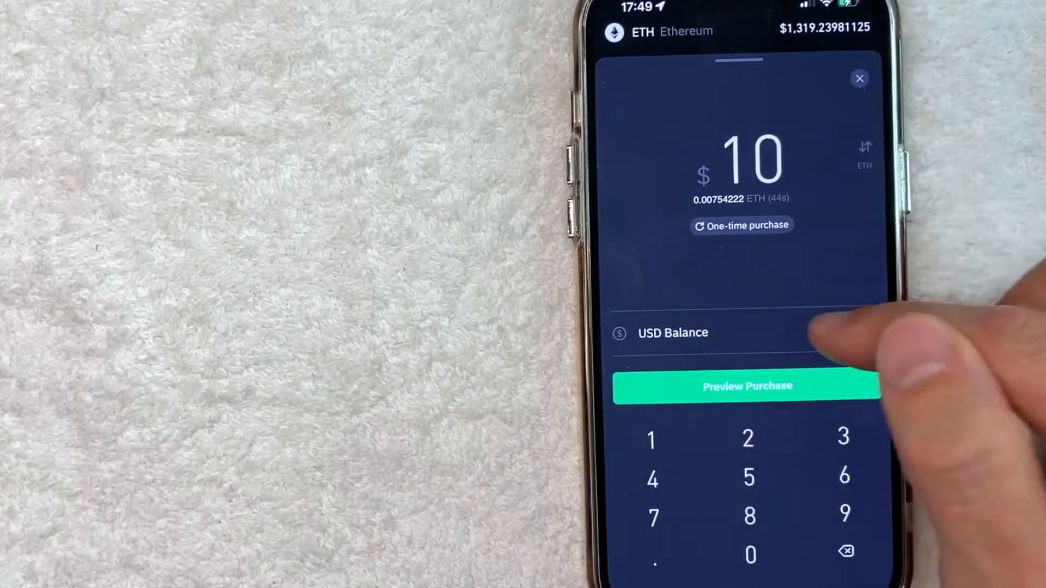
Open Payment Methods from the USD Balance row of the $10 Ethereum order.
{"action": "left_click", "coordinate": [672, 332]}
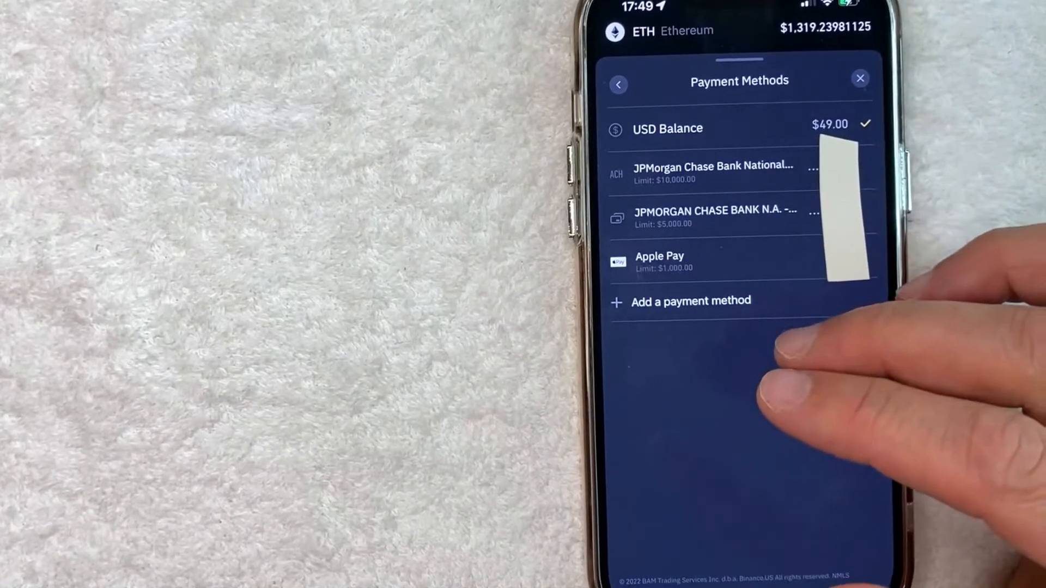
{"action": "mouse_move", "coordinate": [734, 300]}
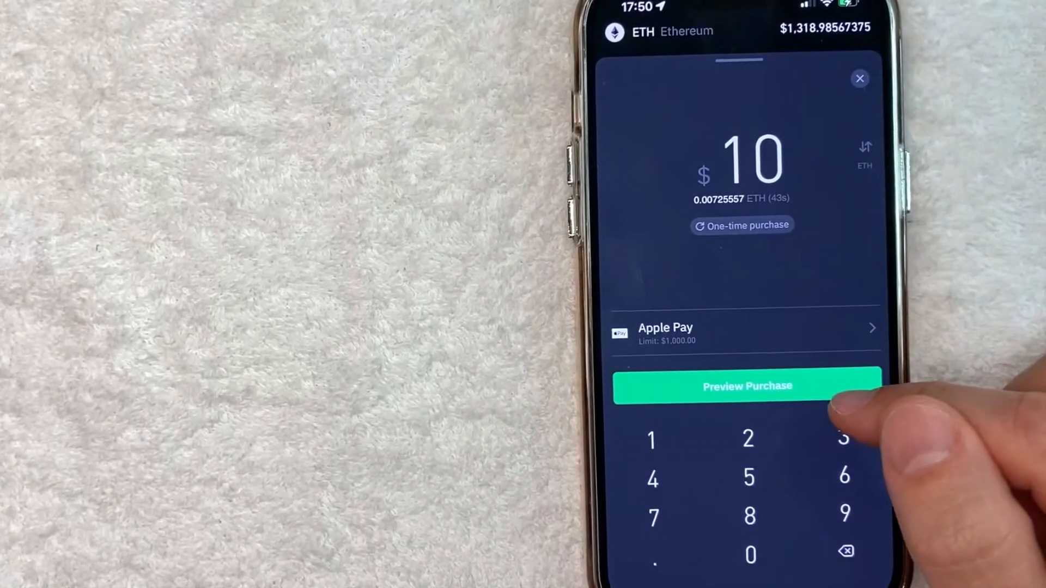
Preview the $10 Ethereum order paid with Apple Pay (about 0.00726 ETH, $0.43 fee).
{"action": "left_click", "coordinate": [747, 386]}
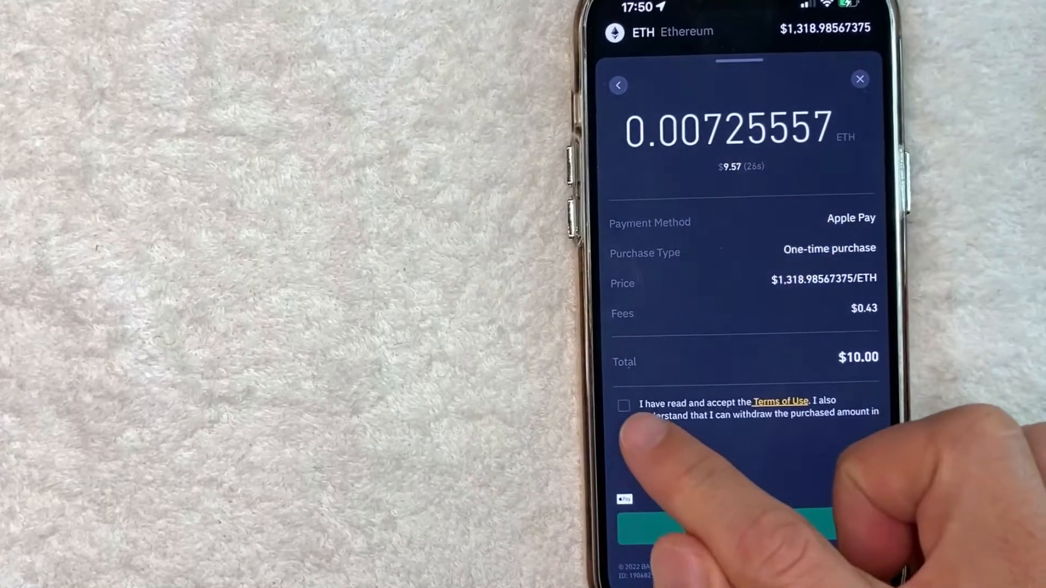
Accept the Terms of Use and confirm the $10.00 purchase of 0.00725557 ETH.
{"action": "left_click", "coordinate": [623, 406]}
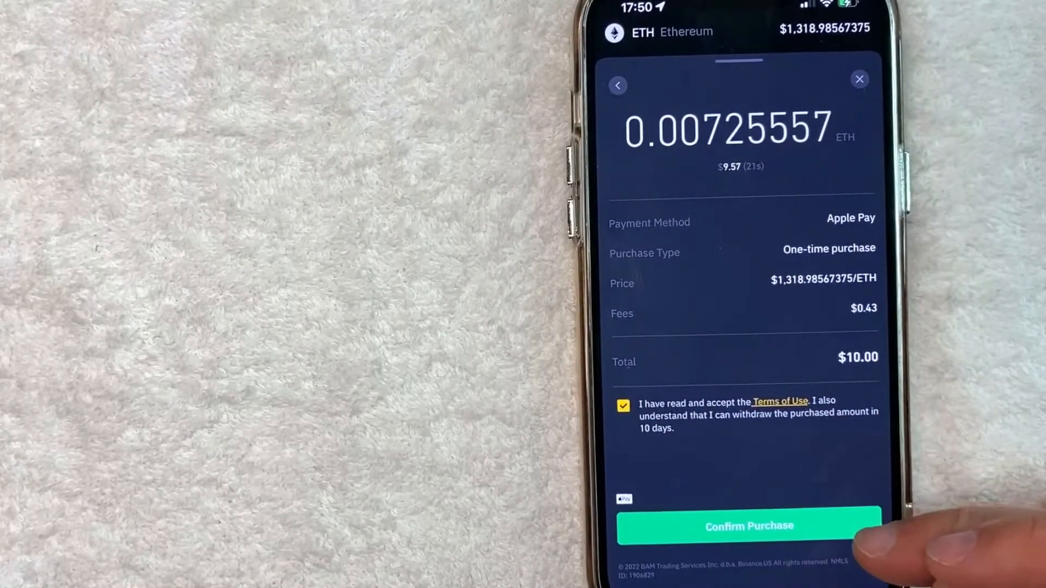
{"action": "left_click", "coordinate": [748, 527]}
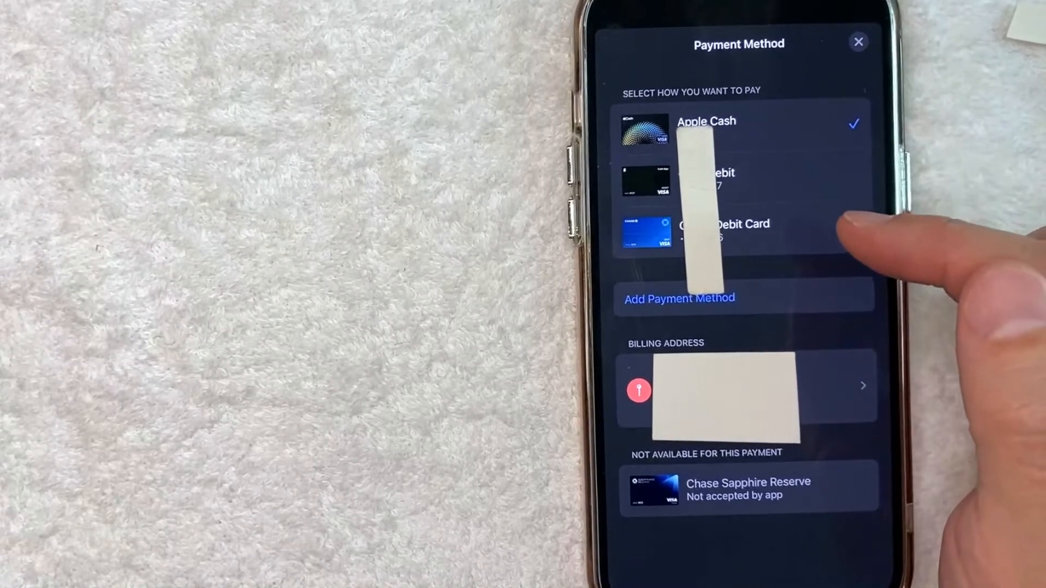
{"action": "mouse_move", "coordinate": [934, 321]}
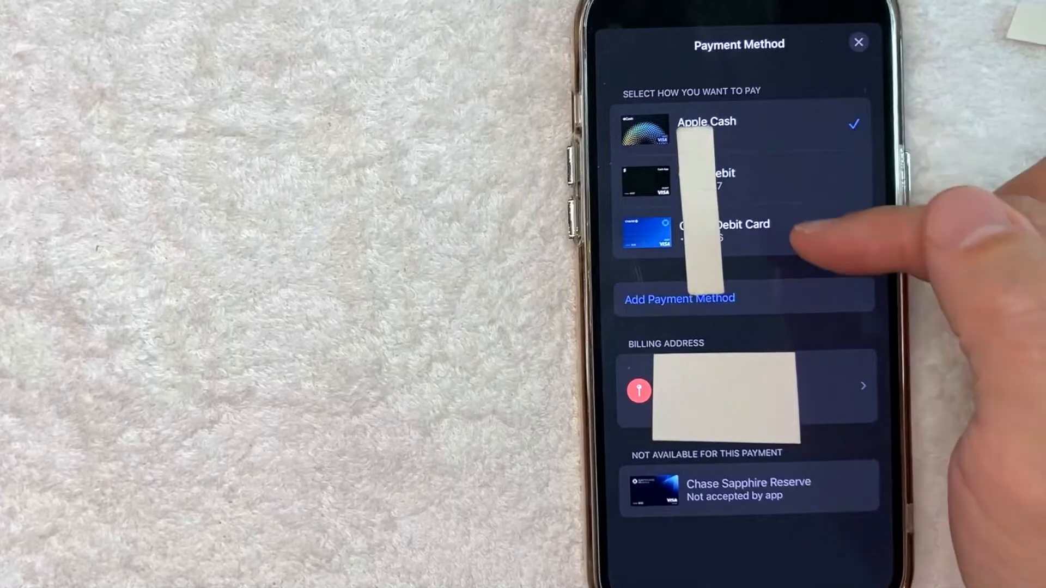
{"action": "mouse_move", "coordinate": [767, 314]}
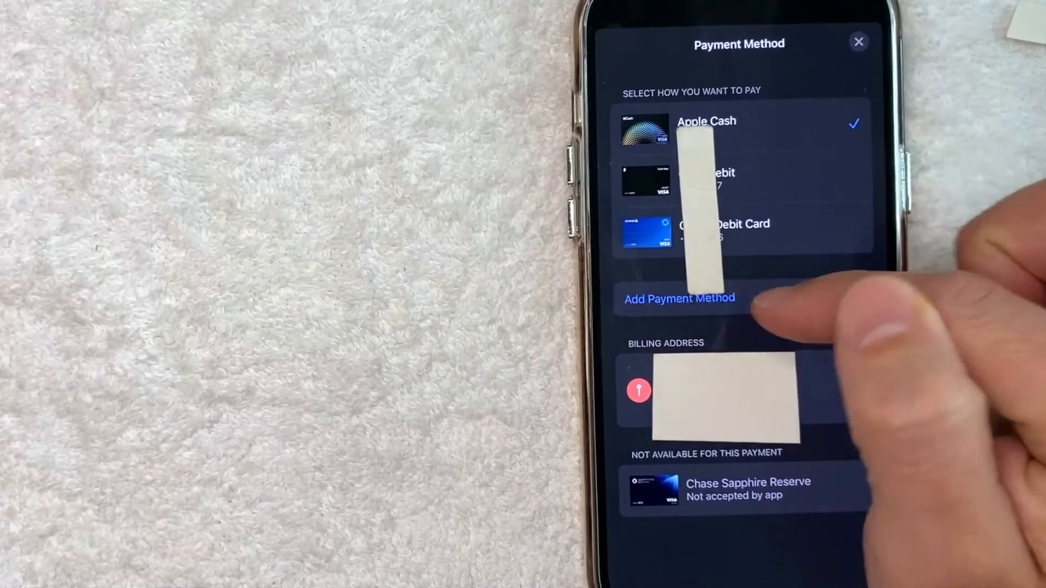